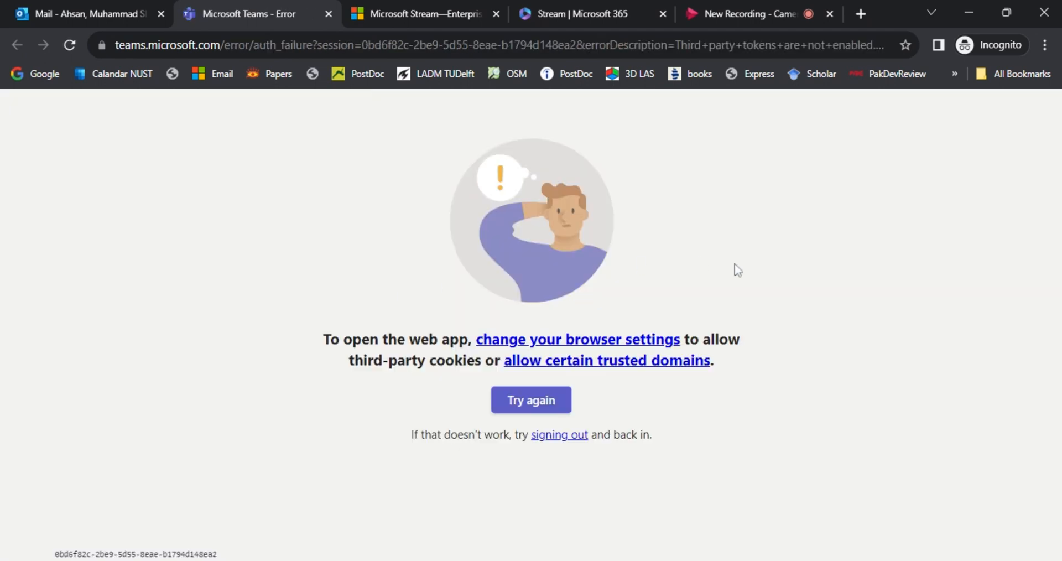
pyautogui.moveTo(662, 428)
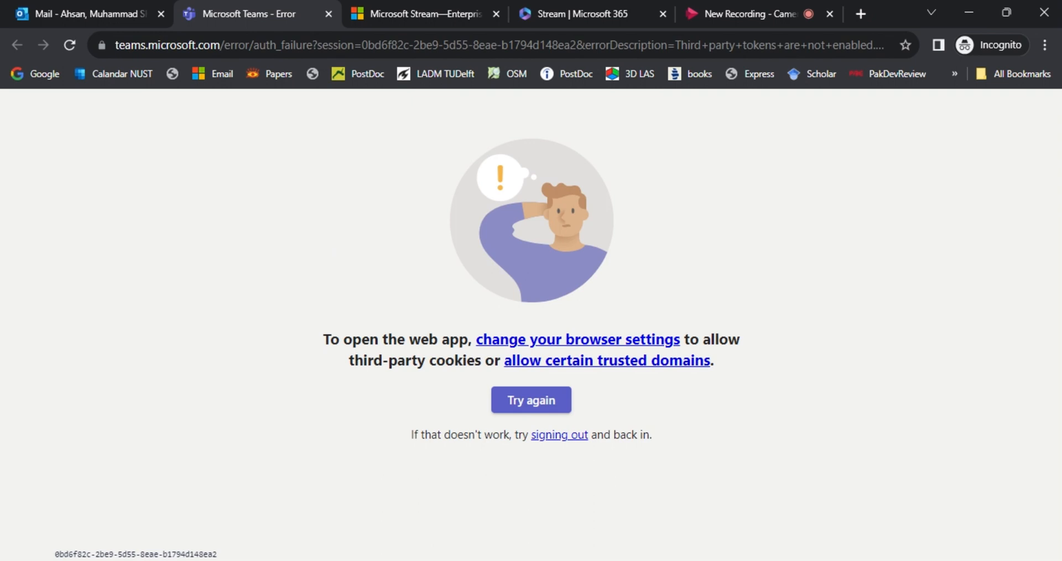
pyautogui.moveTo(637, 409)
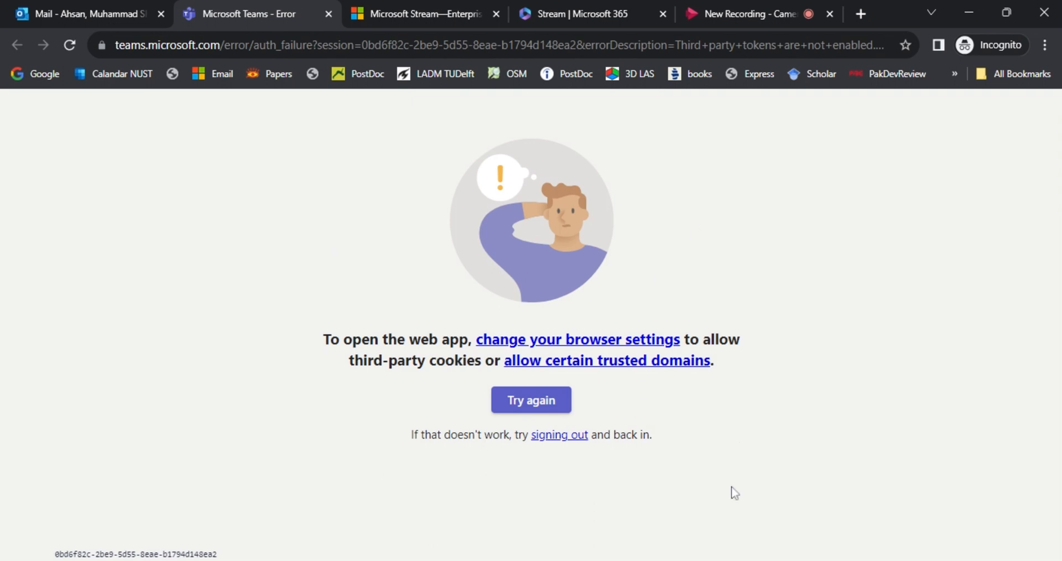
pyautogui.moveTo(693, 528)
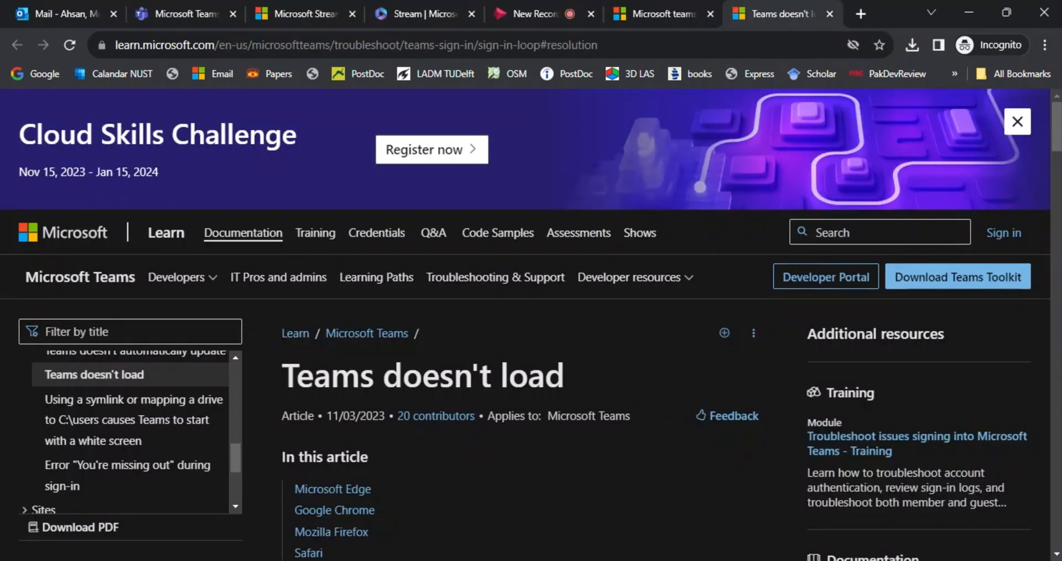
# Step: Scroll the 'Teams doesn't load' article down to its Google Chrome cookie steps for Microsoft domains
pyautogui.scroll(-3)
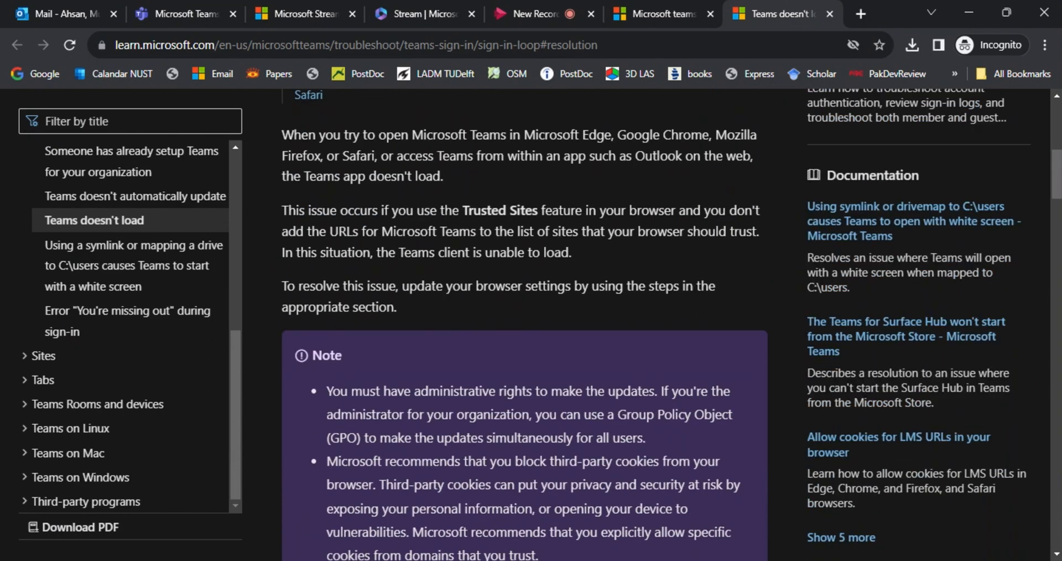
pyautogui.scroll(-3)
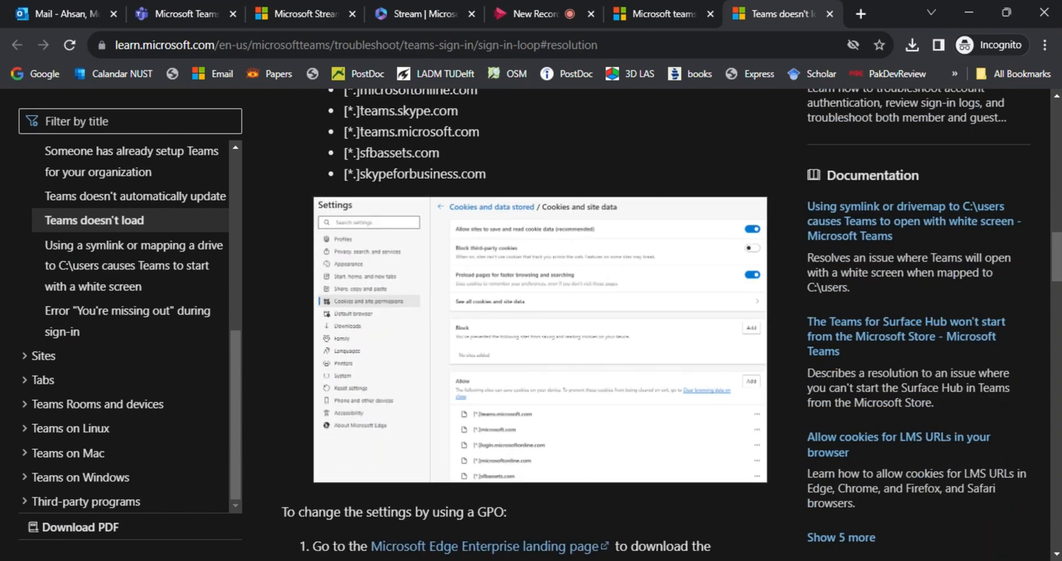
pyautogui.scroll(-3)
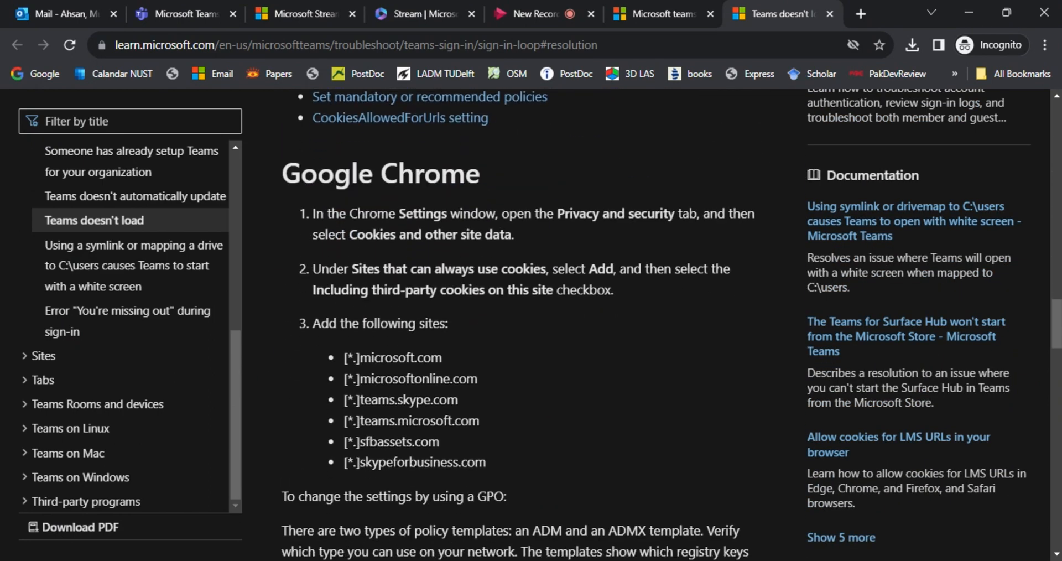
pyautogui.scroll(-3)
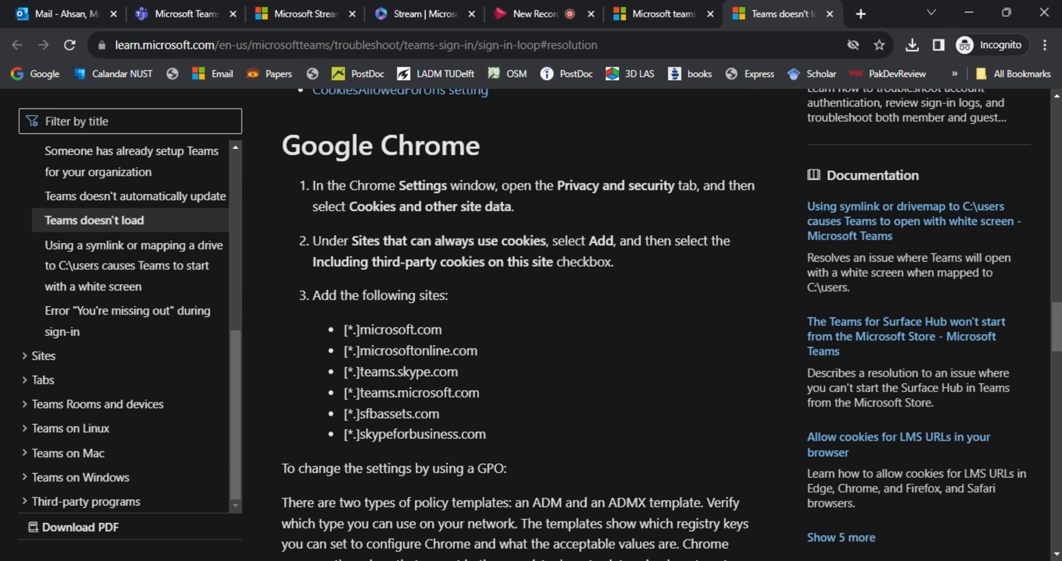
pyautogui.moveTo(483, 227)
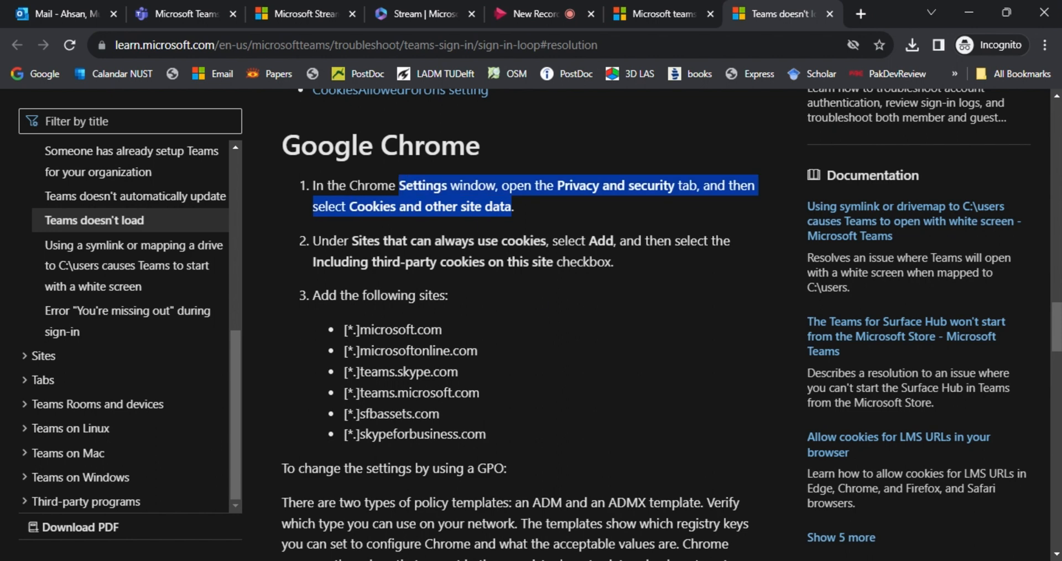
pyautogui.moveTo(617, 282)
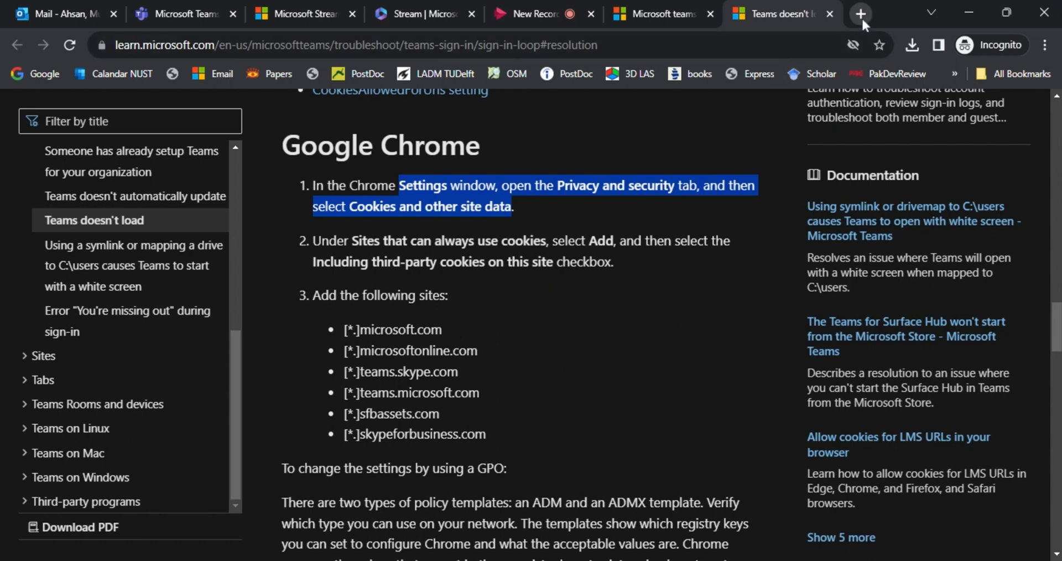
# Step: From a new tab at chrome://settings, show the Privacy and security page reporting blocked third-party cookies
pyautogui.click(862, 14)
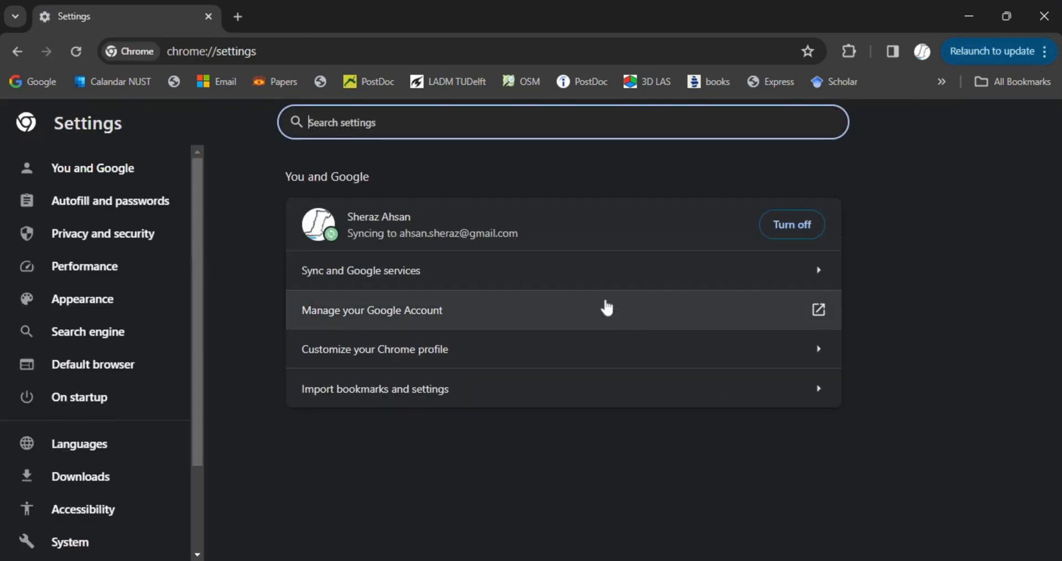
pyautogui.moveTo(92, 250)
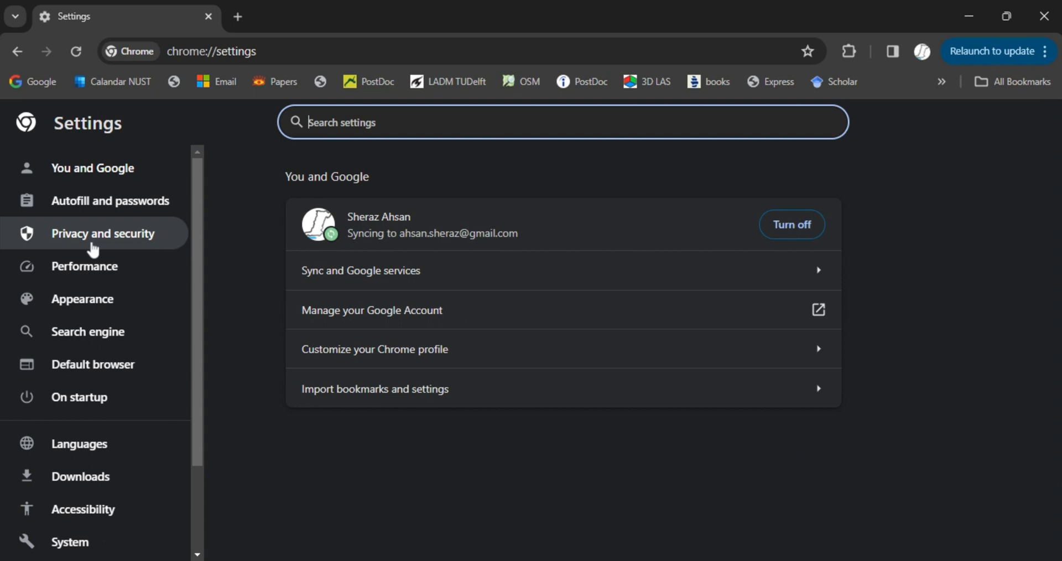
pyautogui.click(102, 233)
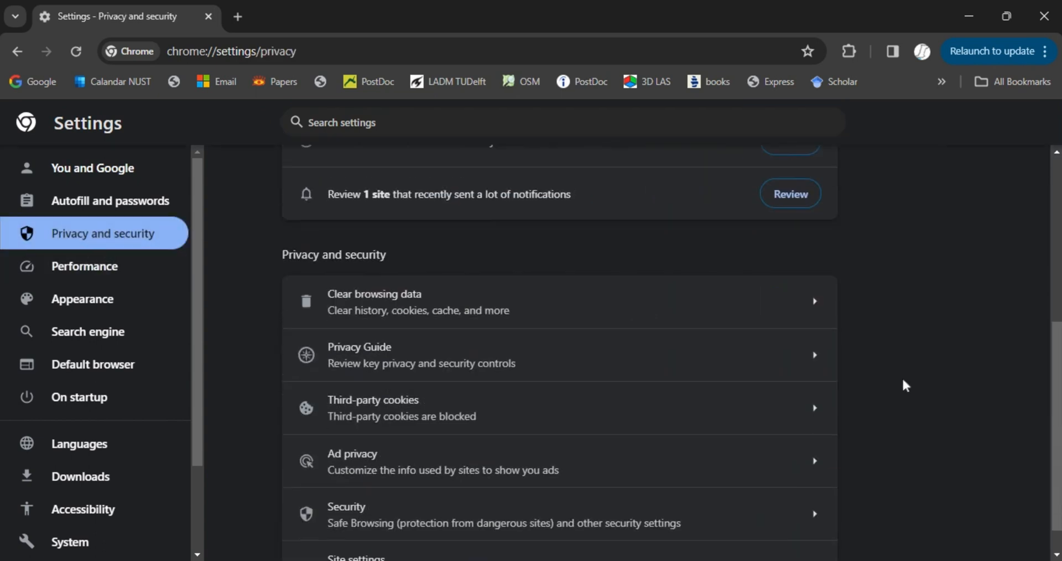
pyautogui.scroll(-3)
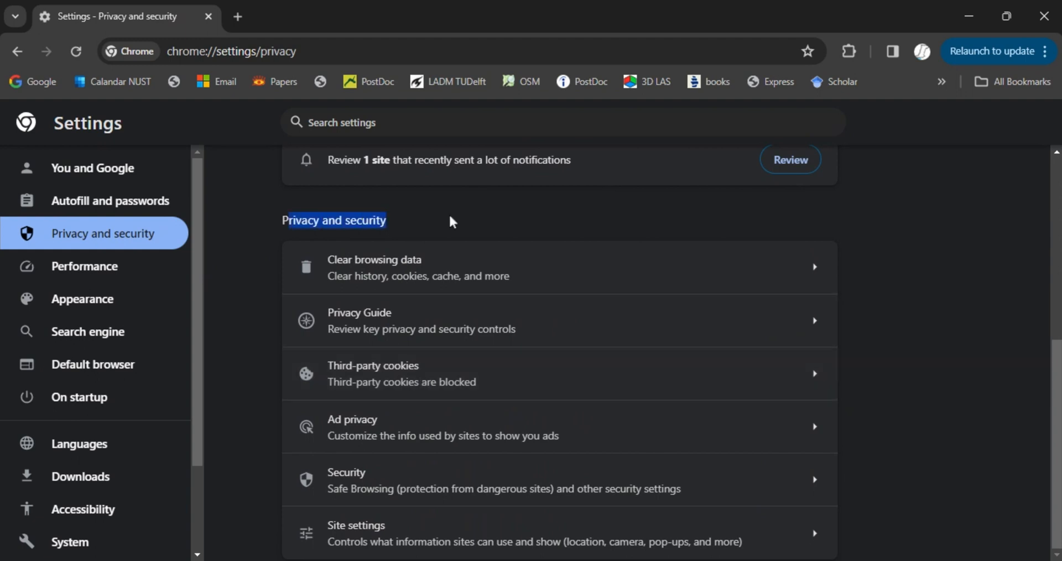
pyautogui.moveTo(413, 467)
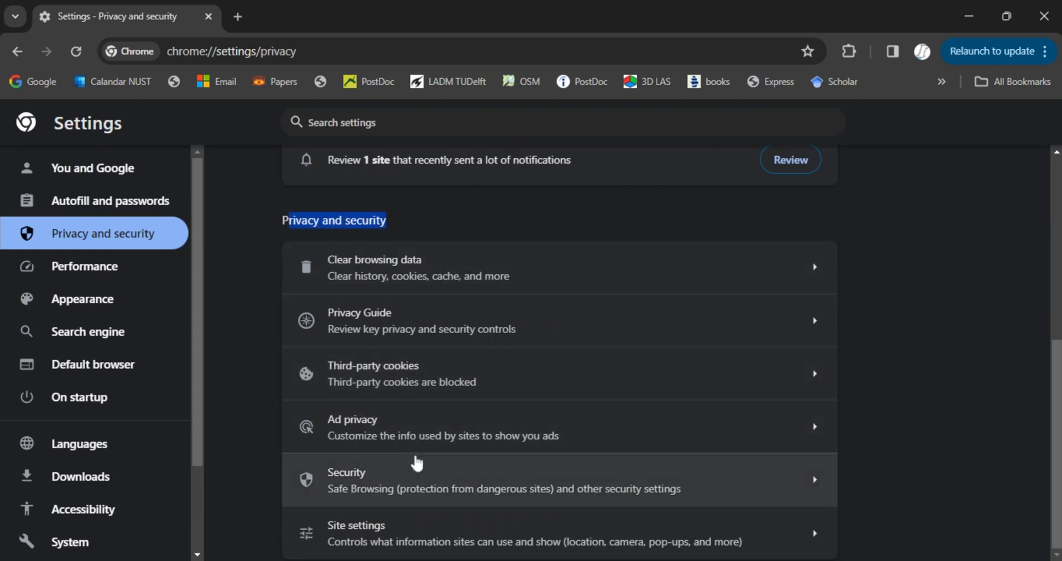
pyautogui.moveTo(387, 413)
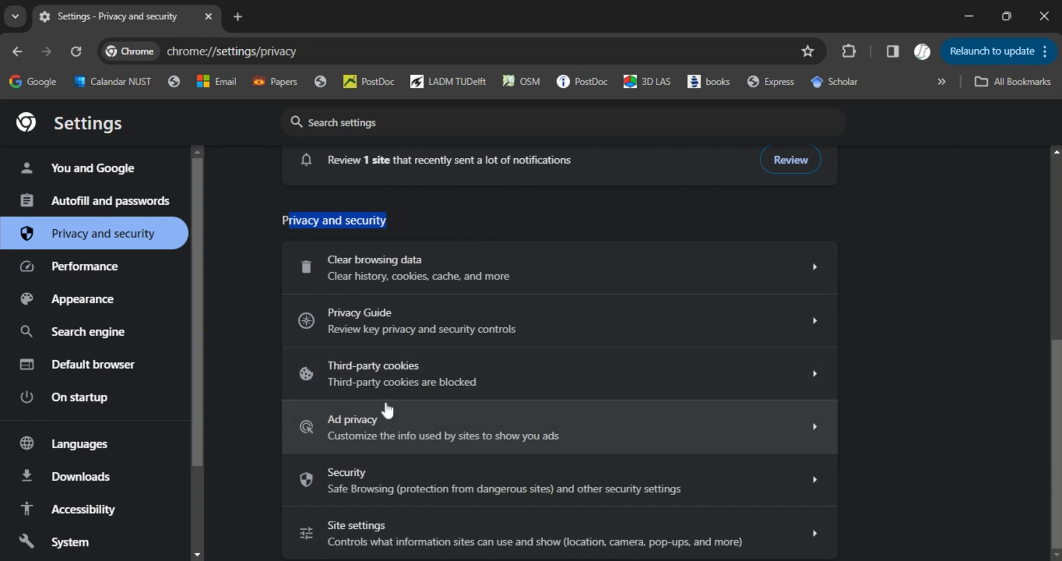
# Step: Add teams.microsoft.com to the sites allowed to use third-party cookies, next to microsoft.com
pyautogui.click(373, 366)
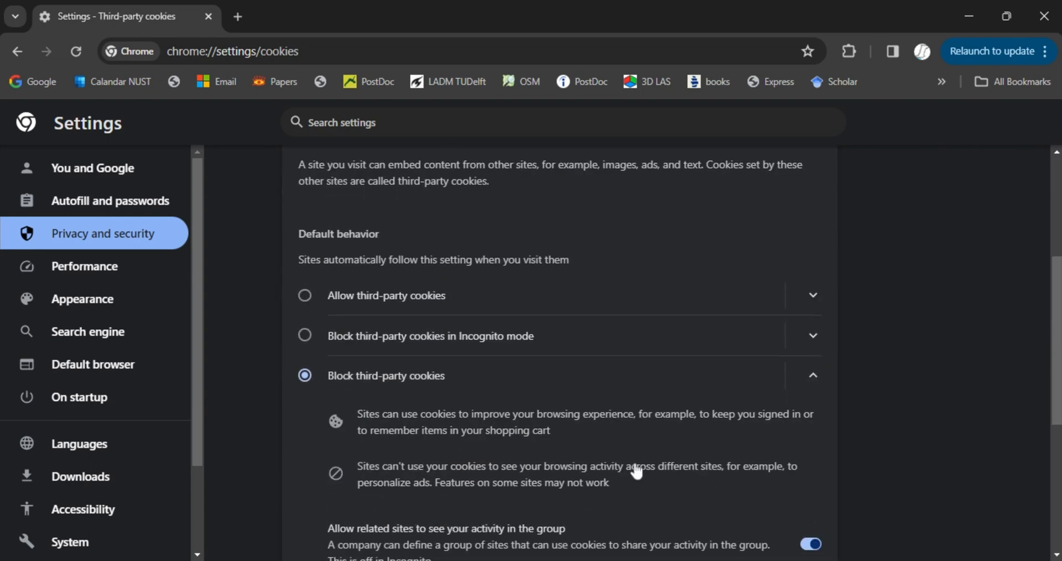
pyautogui.scroll(-3)
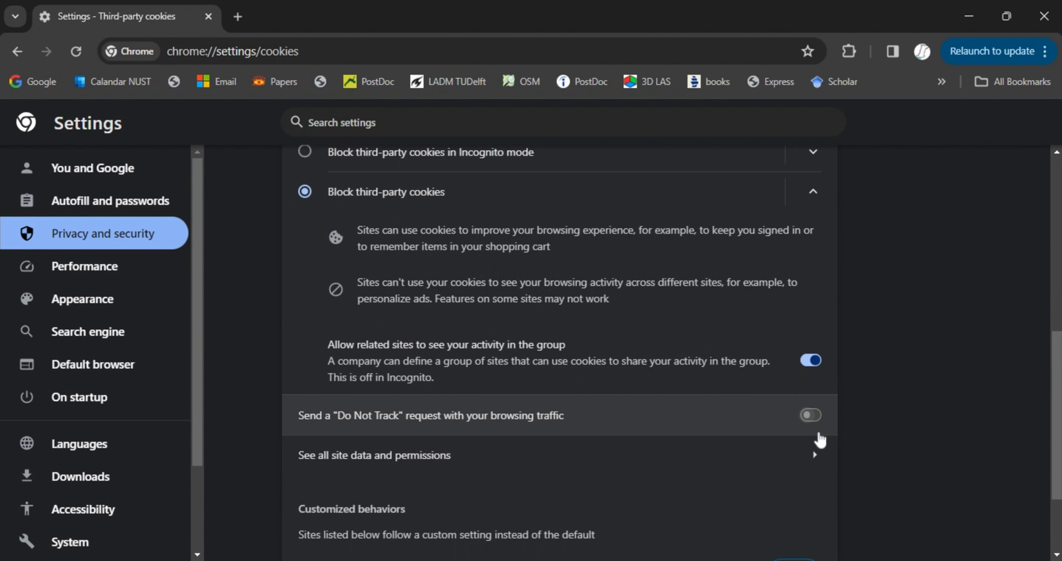
pyautogui.scroll(-3)
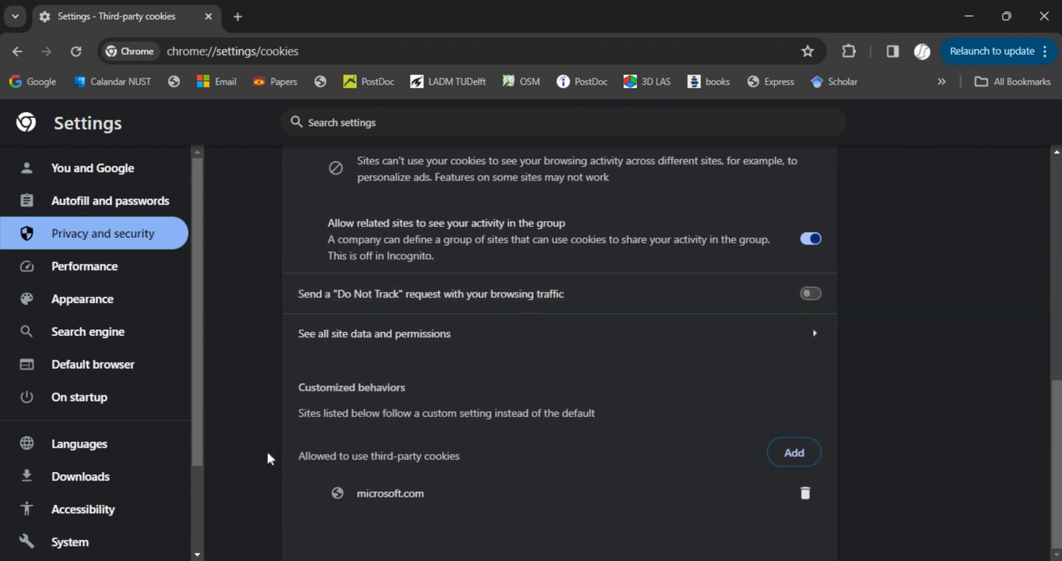
pyautogui.click(793, 452)
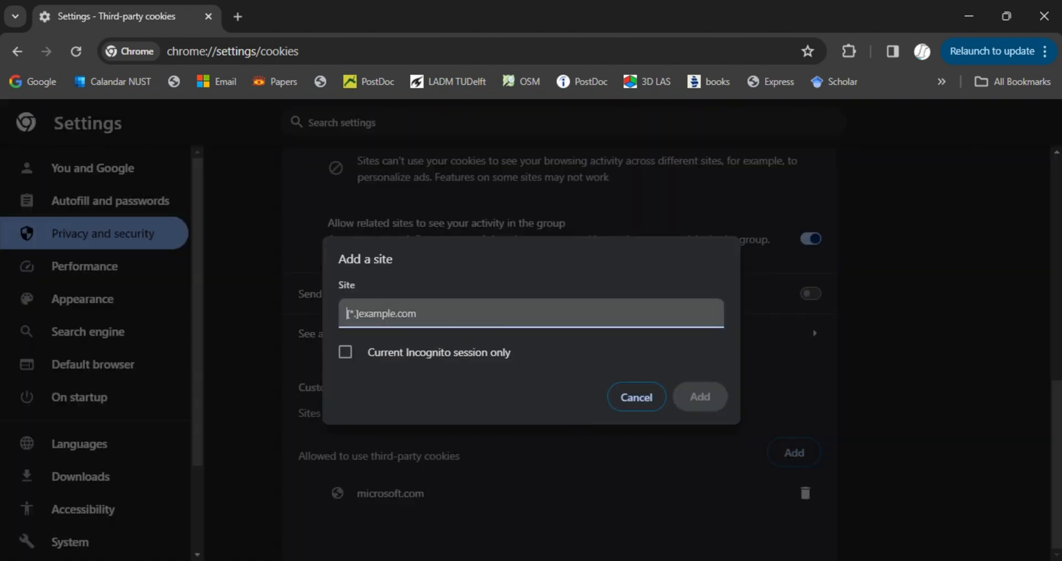
pyautogui.write('teams.microsoft.com')
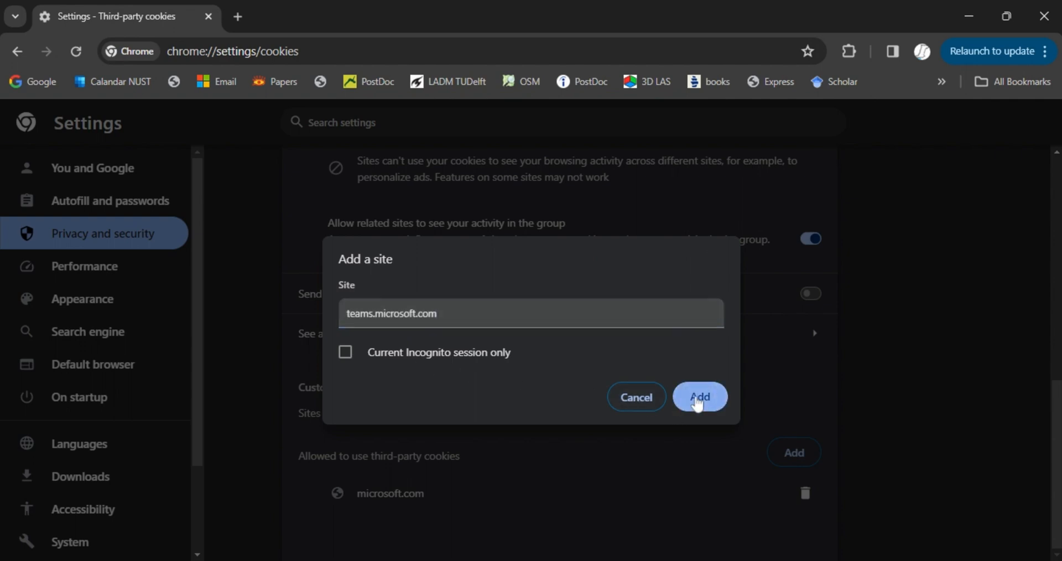
pyautogui.click(700, 397)
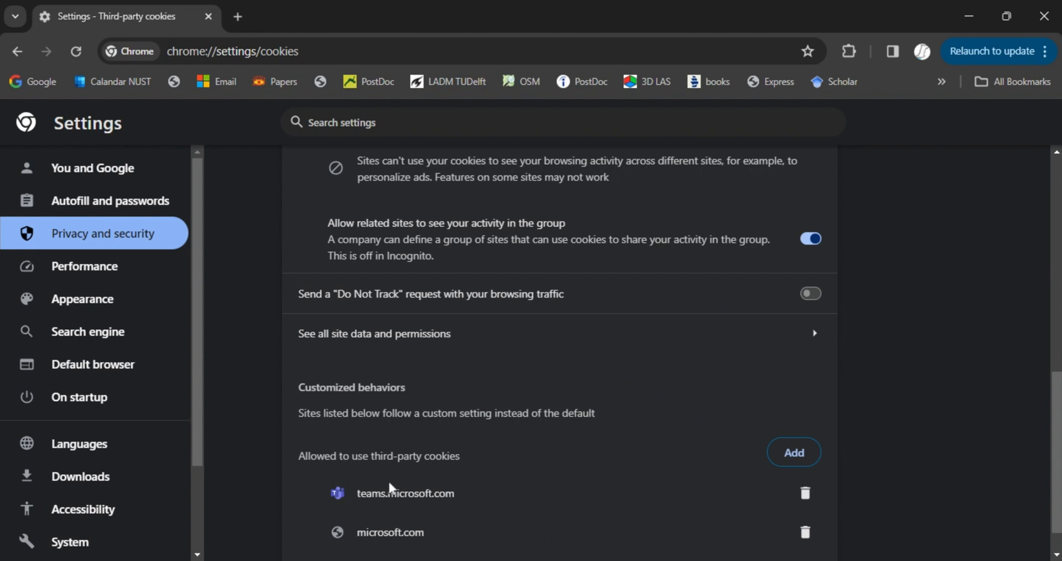
pyautogui.moveTo(466, 483)
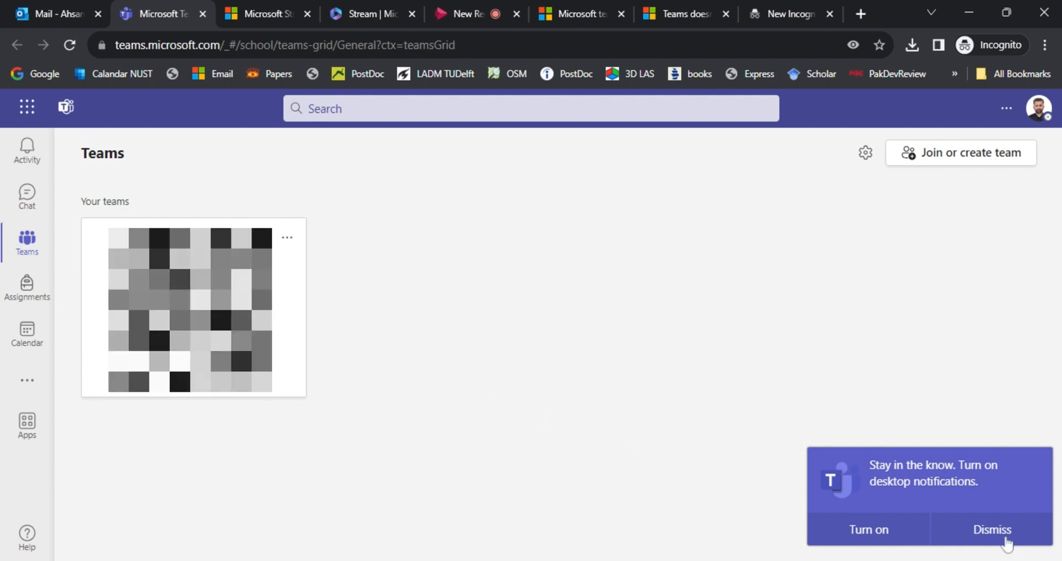
# Step: With Teams loaded, dismiss the desktop notifications prompt and show the Activity feed
pyautogui.click(992, 530)
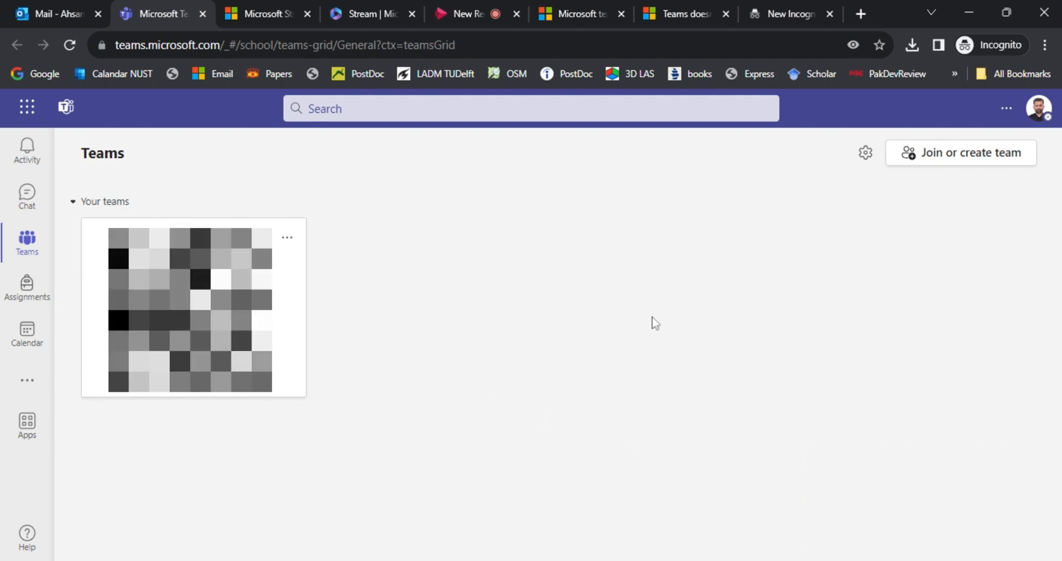
pyautogui.moveTo(26, 195)
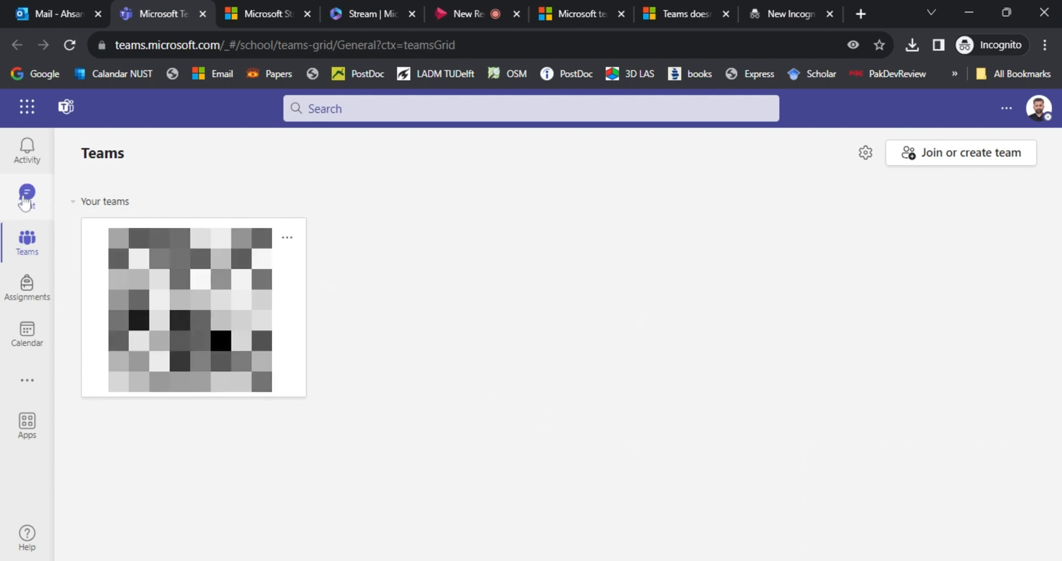
pyautogui.click(27, 157)
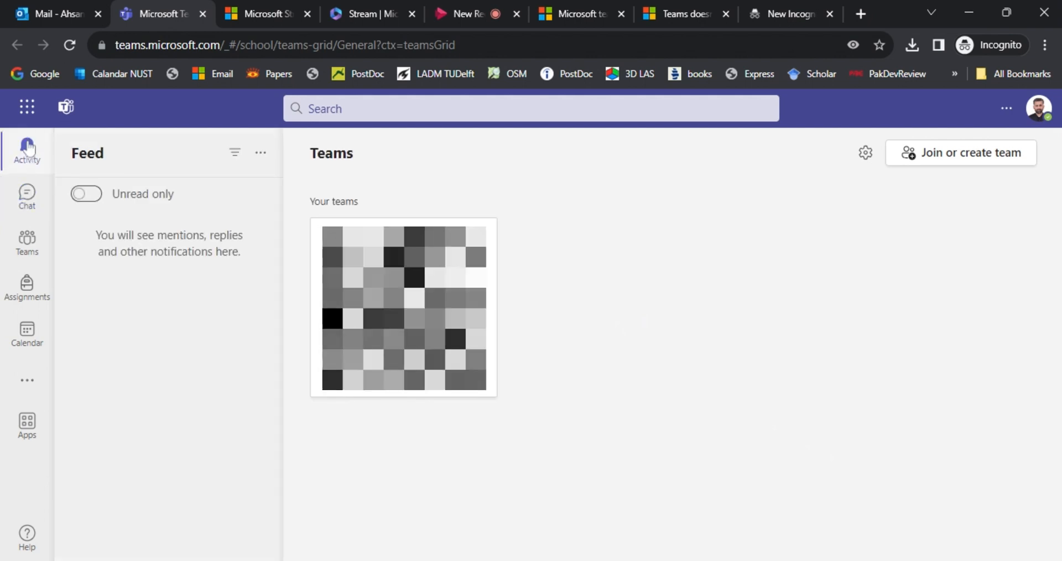